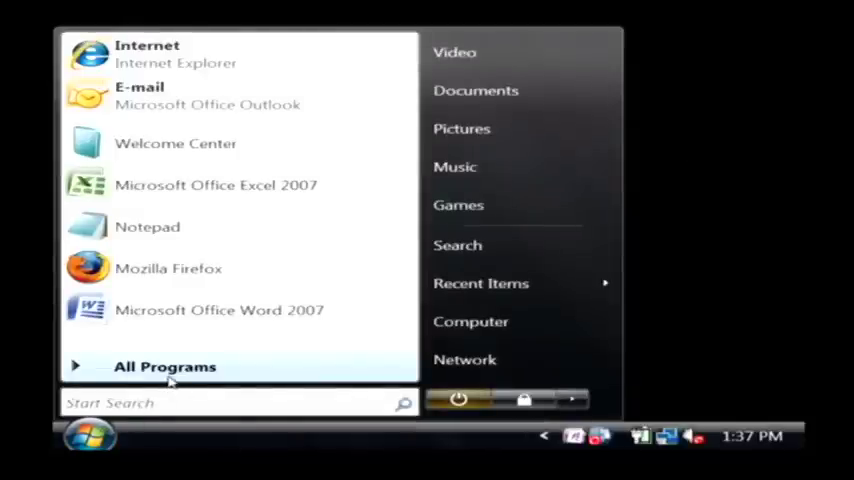
Launch Python (command line) from Start > All Programs > Python 2.6.
click(164, 366)
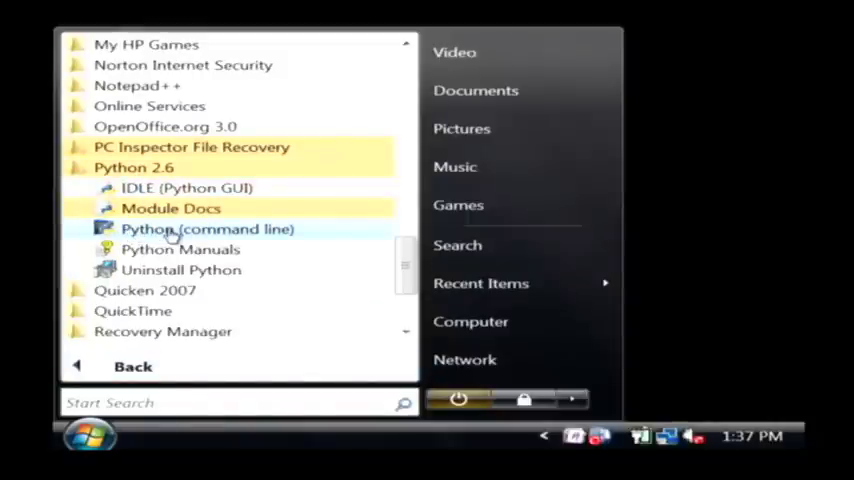
click(208, 228)
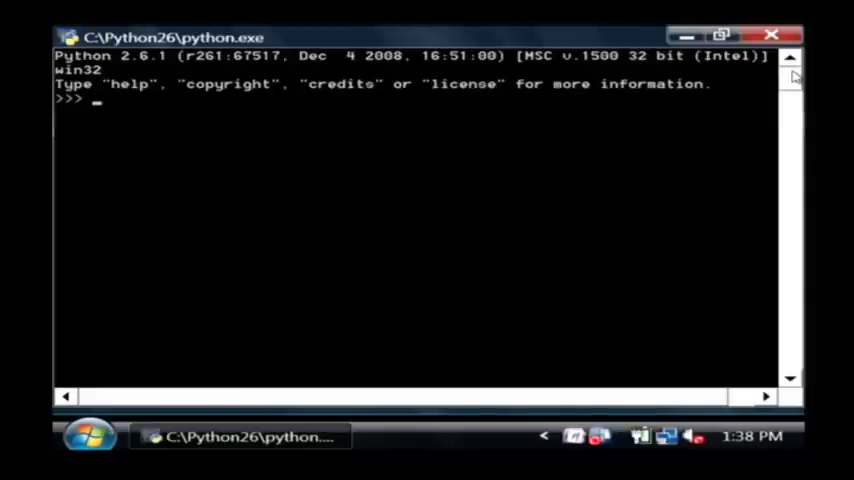
Assign x = 5 and display it, then x = 25 * 100 / 4 and display 625.
text(x = 5)
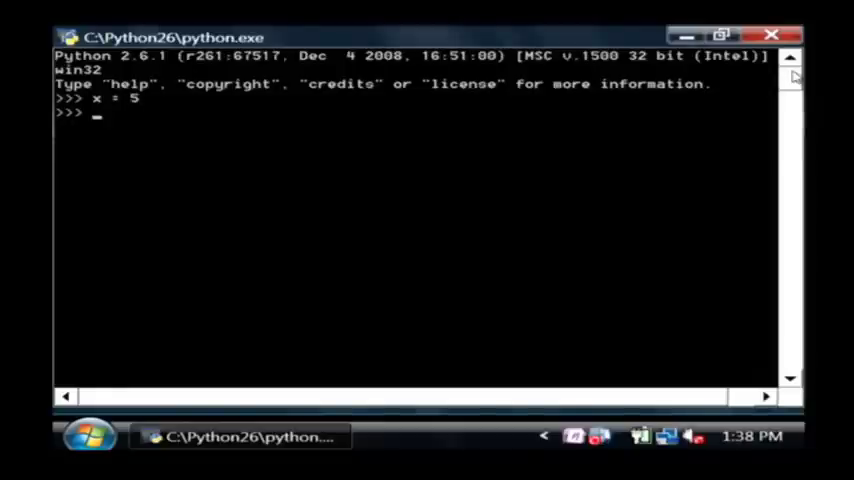
text(x)
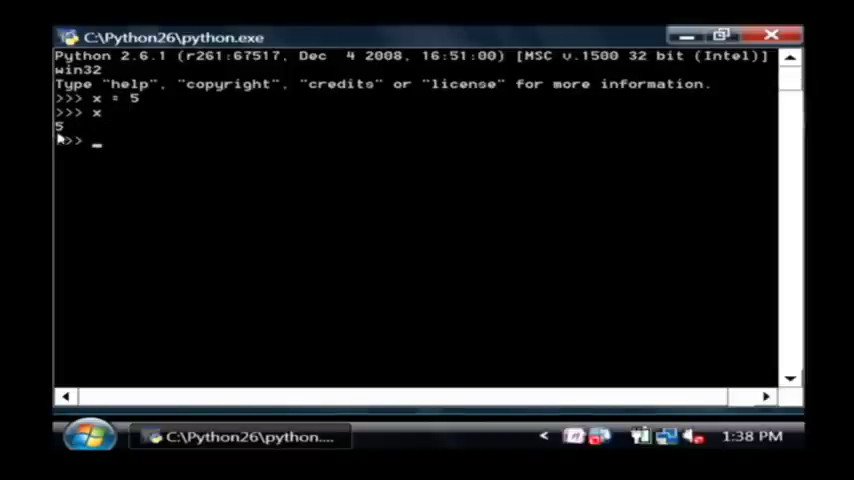
text(x)
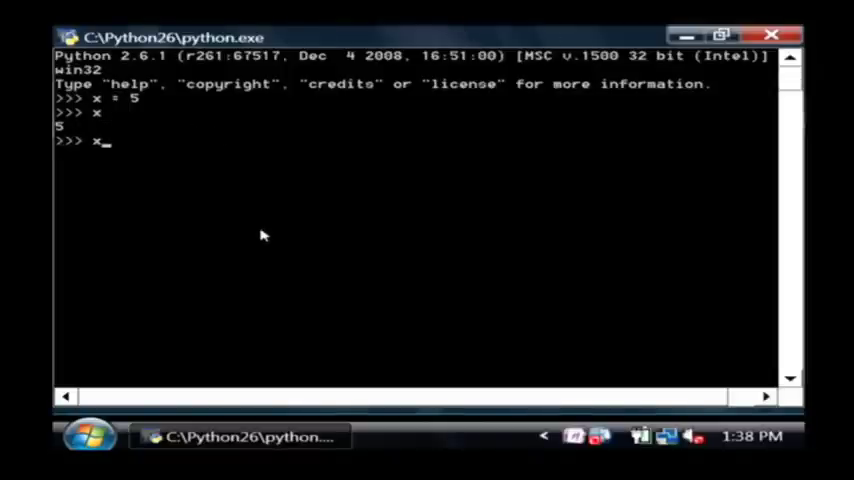
text(= 25 *)
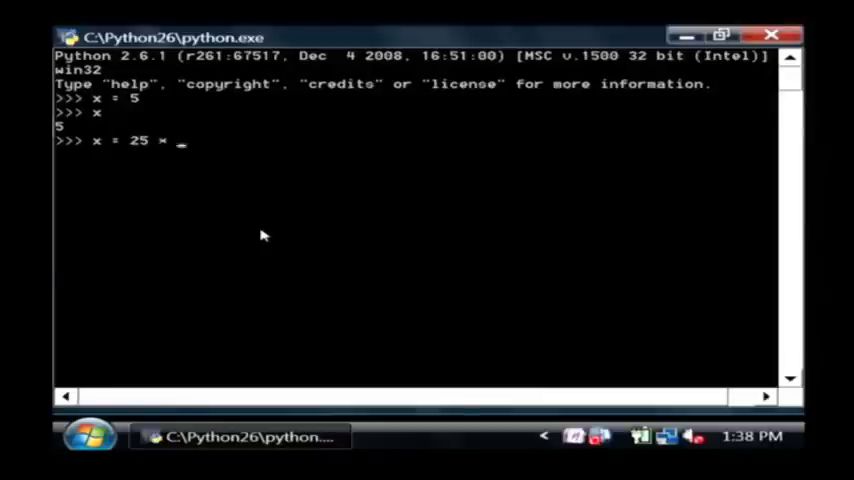
text(100 / 4)
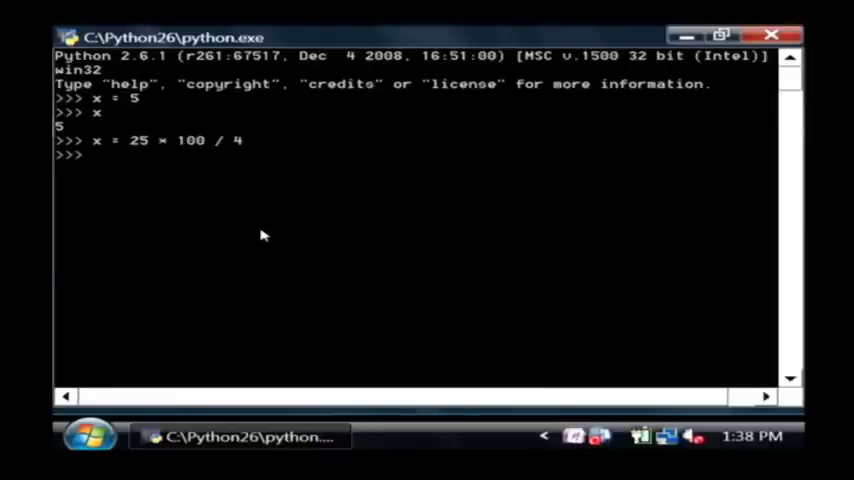
text(x)
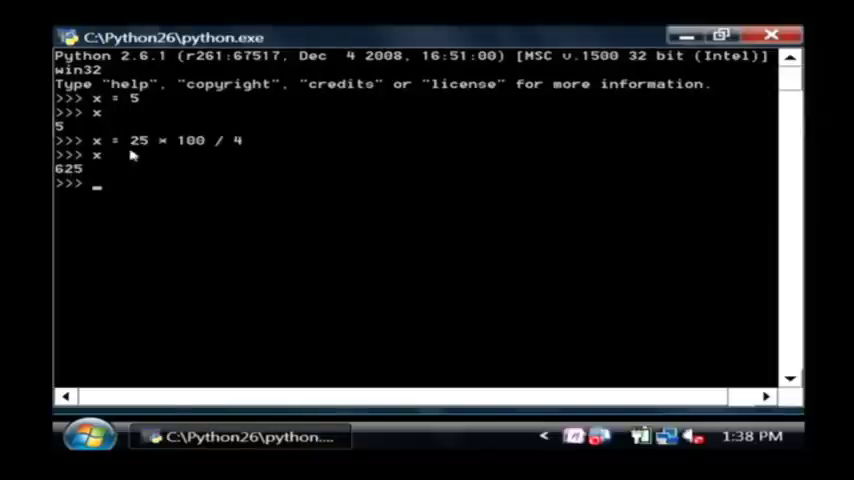
mouse_move(172, 160)
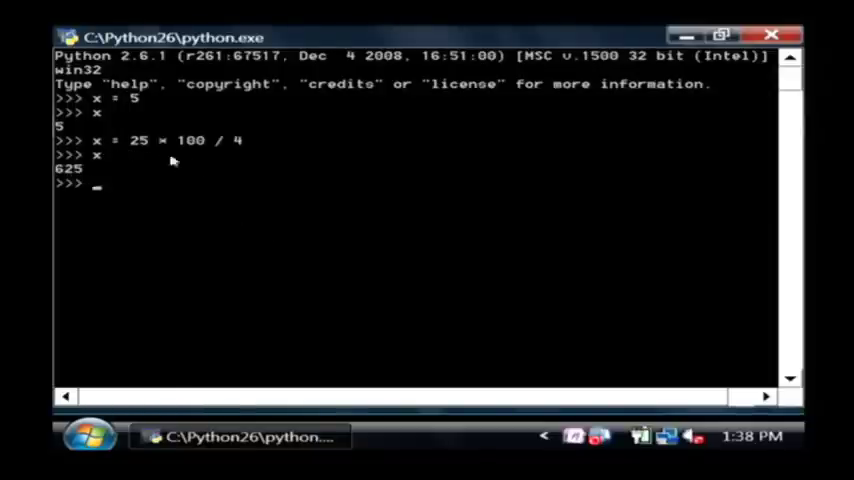
mouse_move(280, 216)
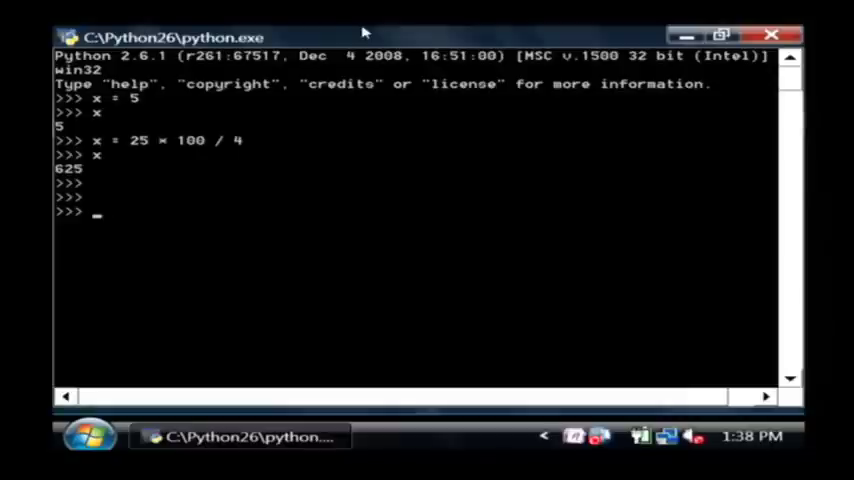
Set x = 5 and begin the conditional with if x == 5:.
text(x = 5)
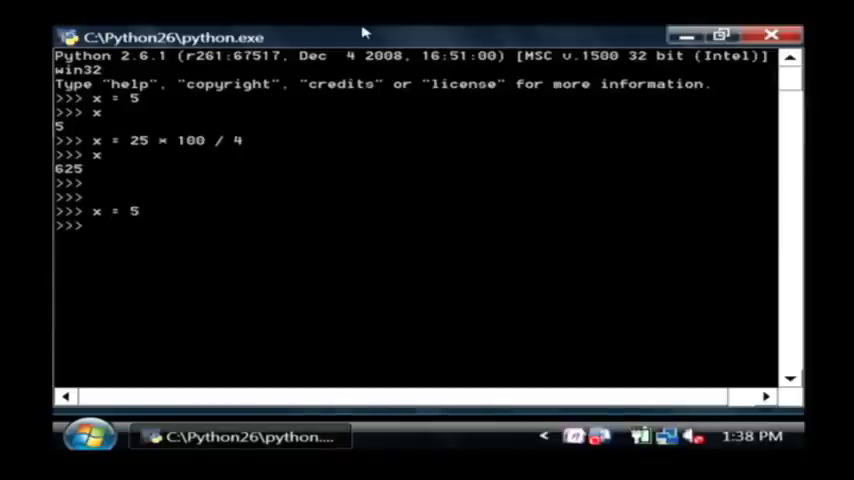
text(if)
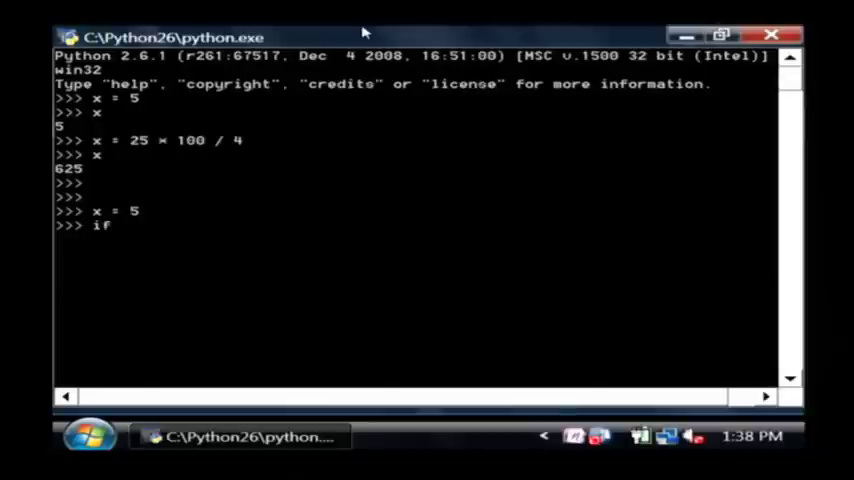
text(x)
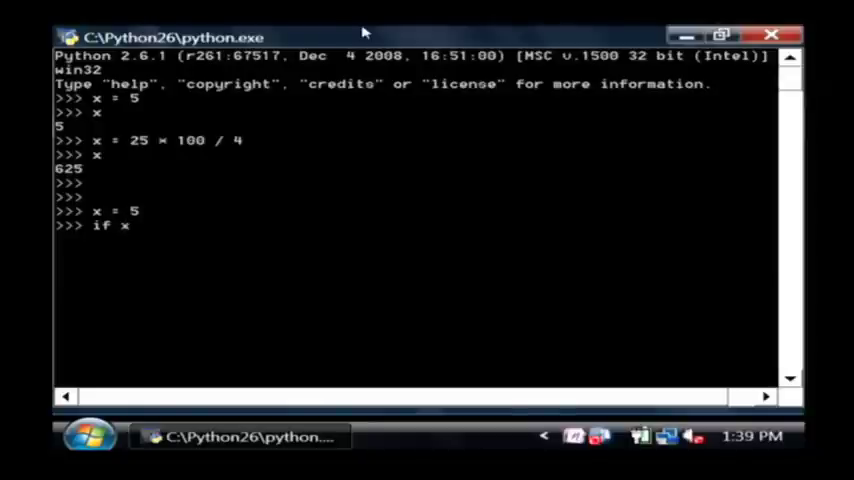
text(==)
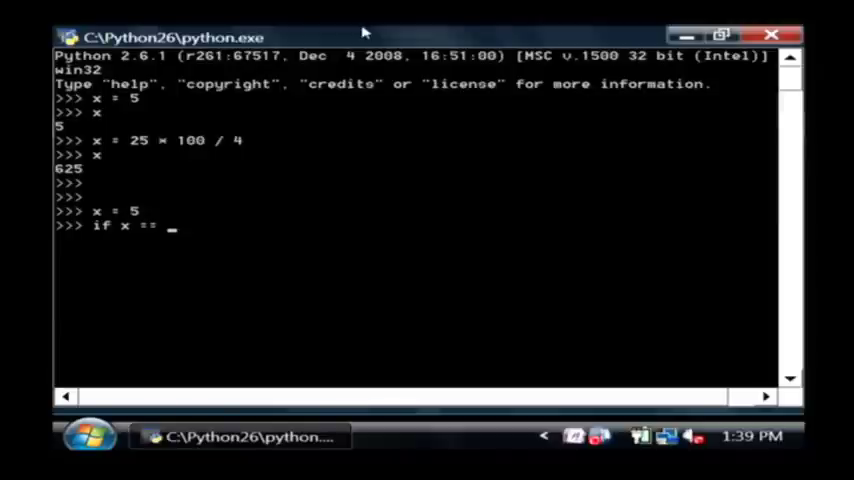
mouse_move(118, 222)
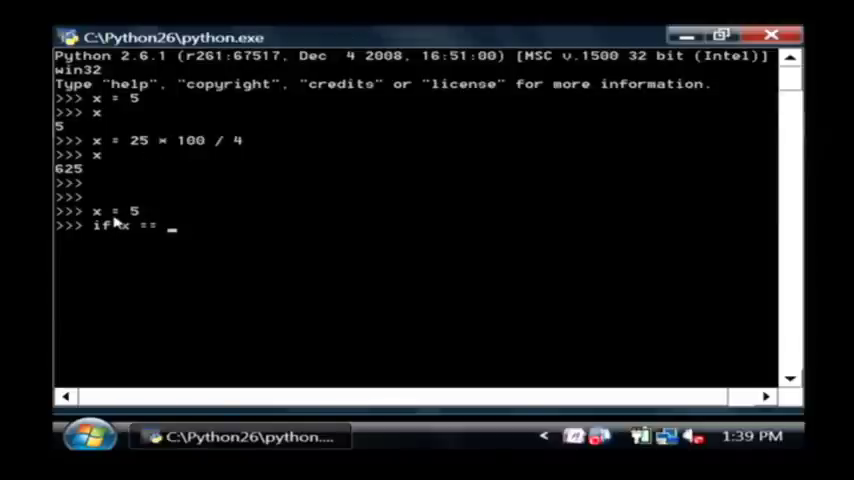
mouse_move(148, 234)
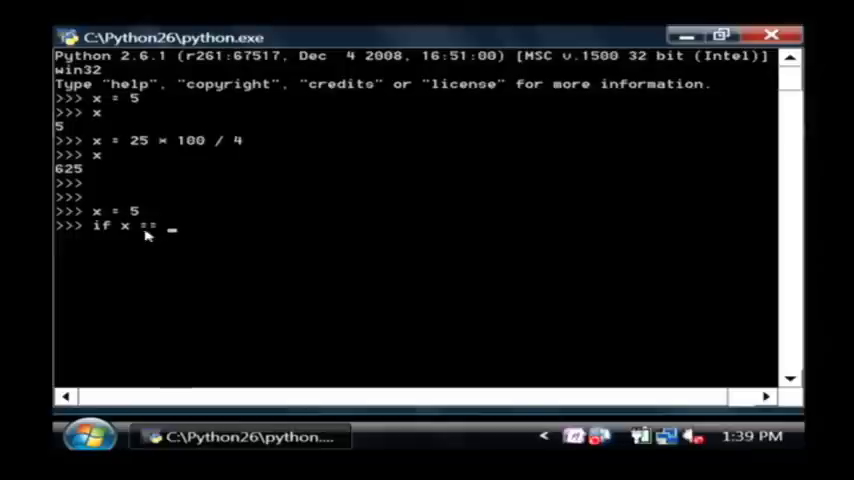
text(5)
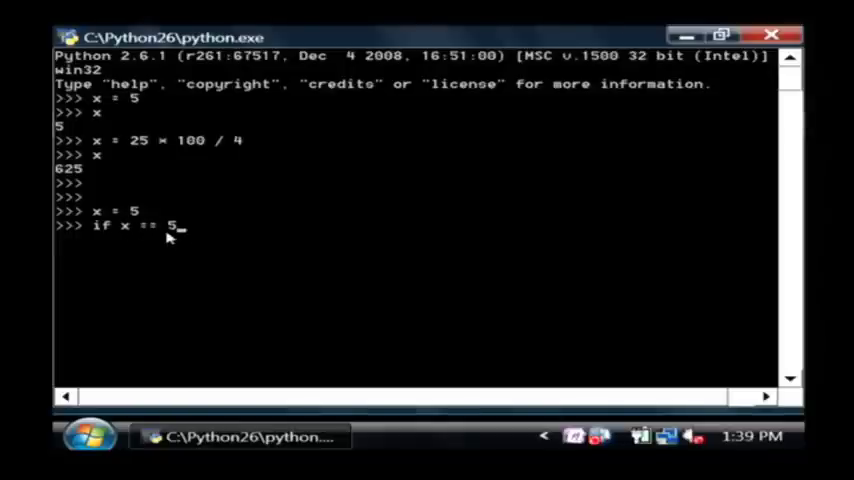
text(:)
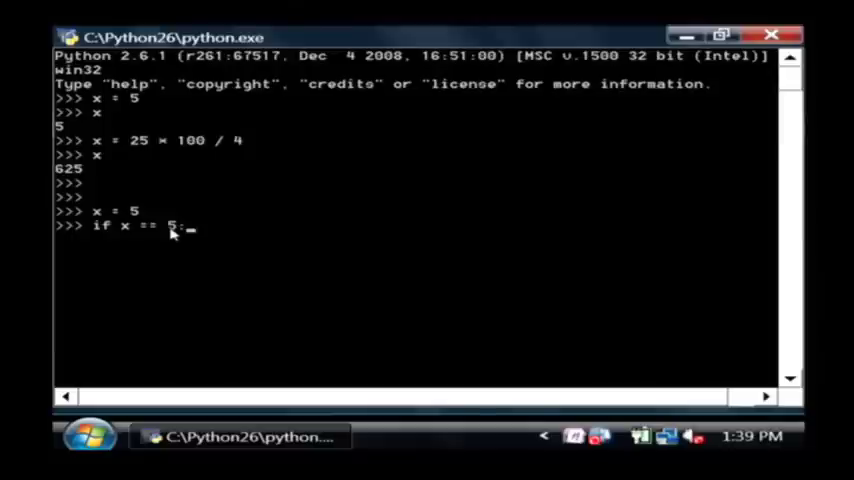
key(enter)
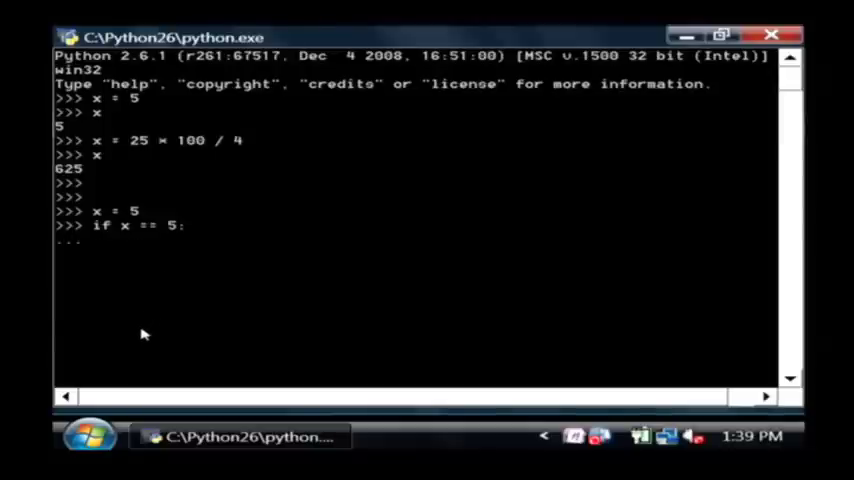
Complete the block with print "X is 5!" and else print "X is not 5!", outputting X is 5!
text(PP)
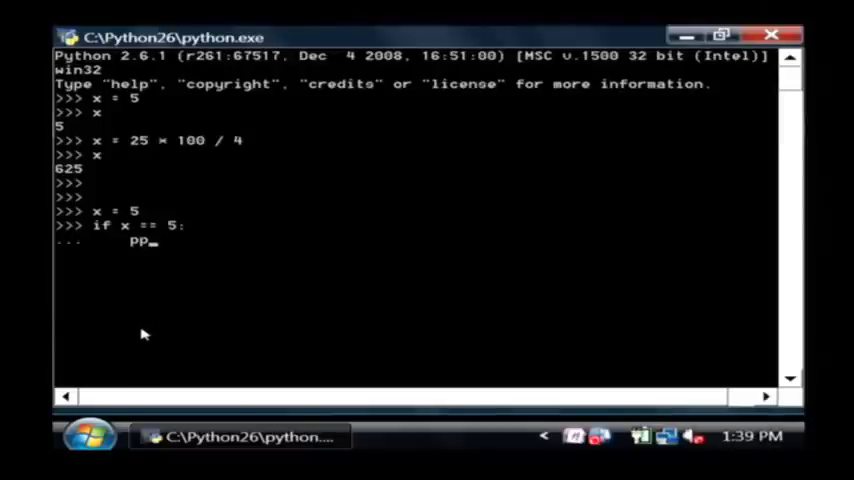
text(print "X is)
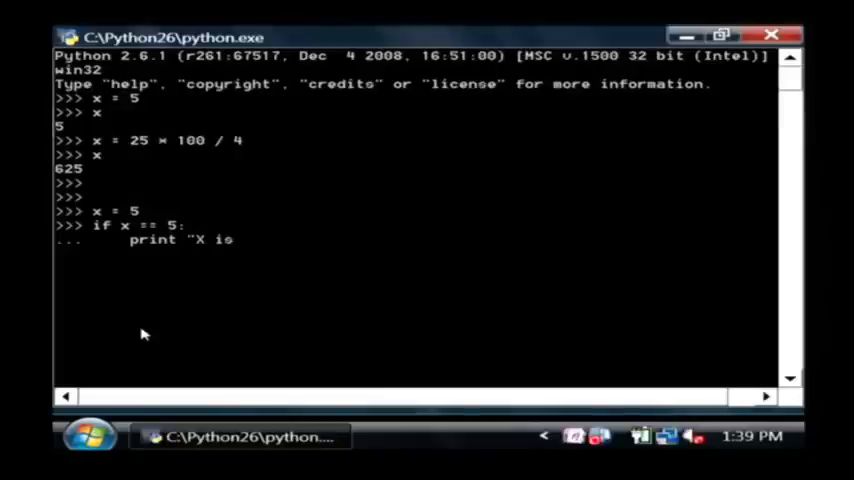
text(5")
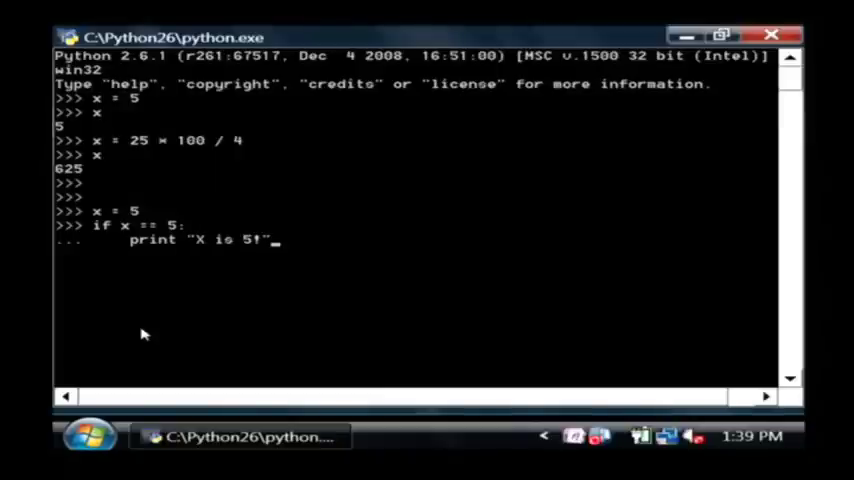
text(else)
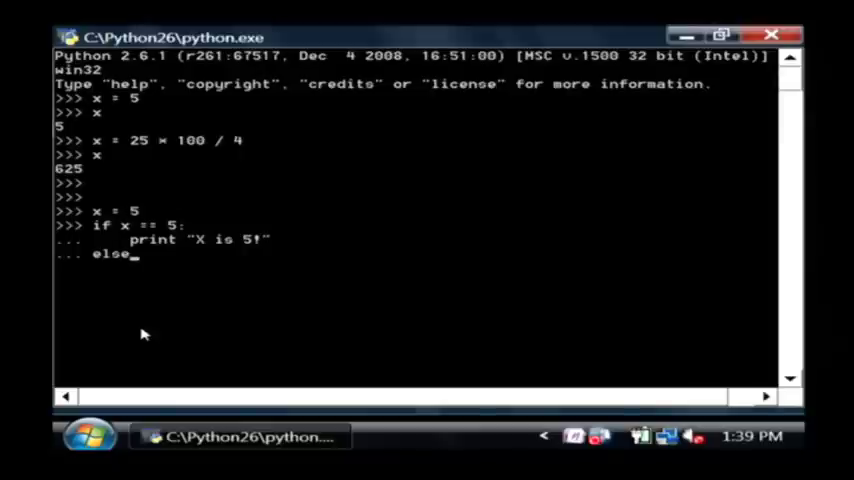
text(print "X is not)
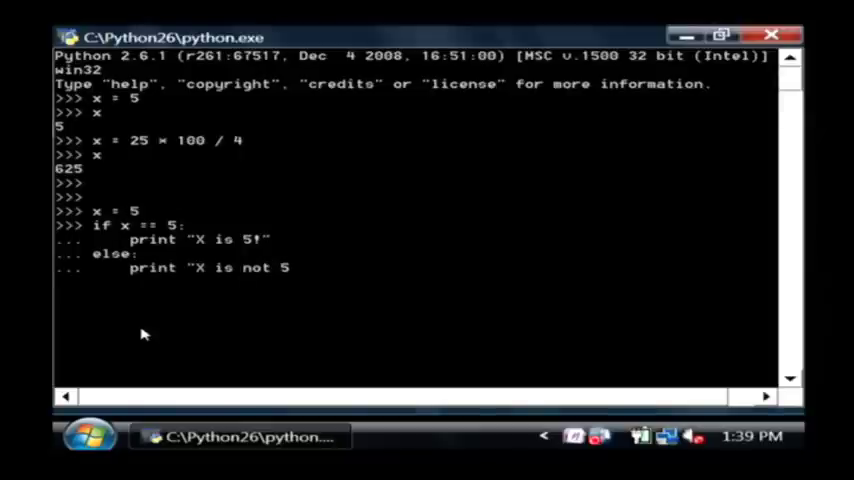
text(5!")
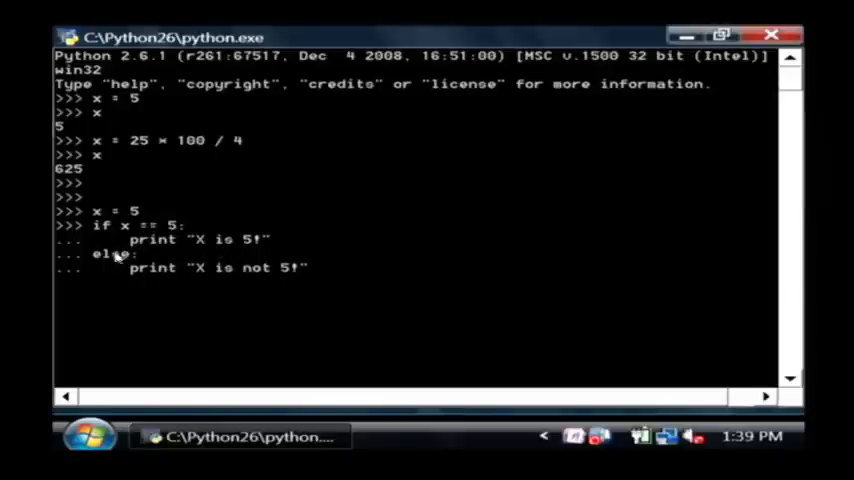
mouse_move(352, 260)
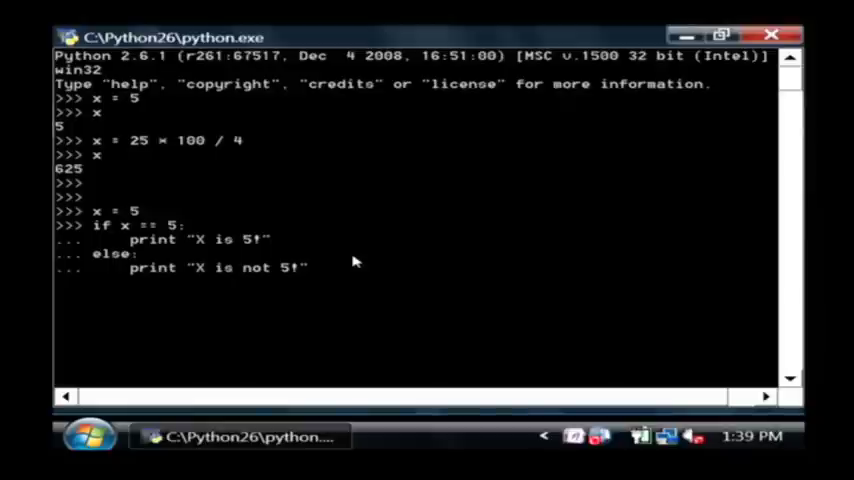
key(enter)
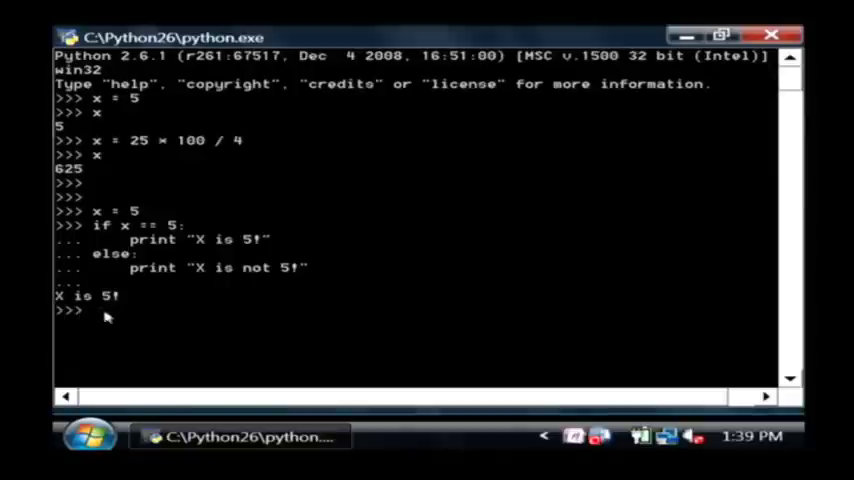
Set x = 6 and run if x == 6 printing "X is 6!" else "X is not 6!".
text(x = 6)
text(if x)
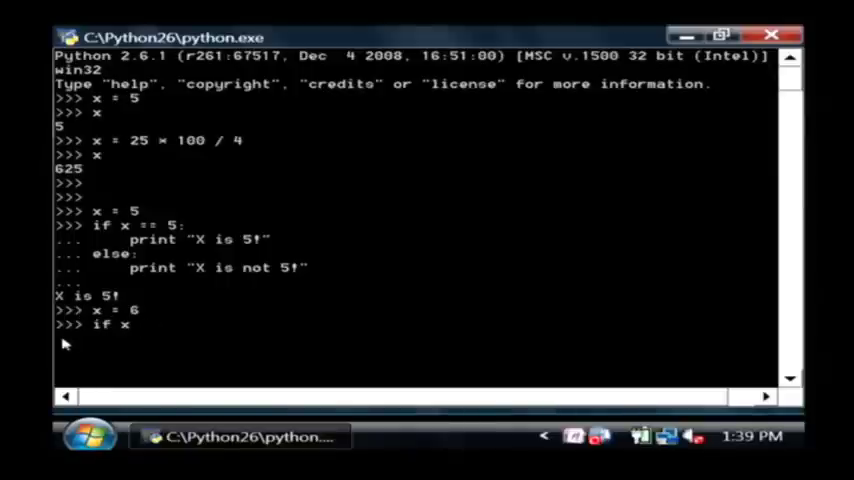
text(== 6:)
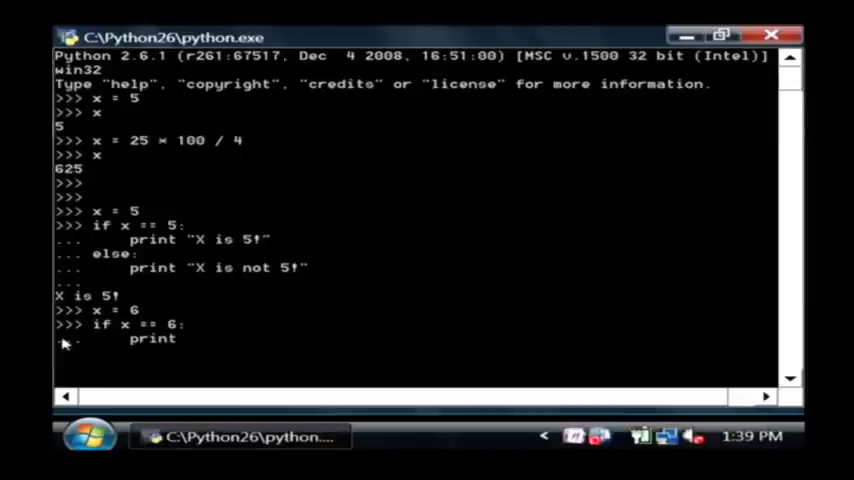
text("X is 6!)
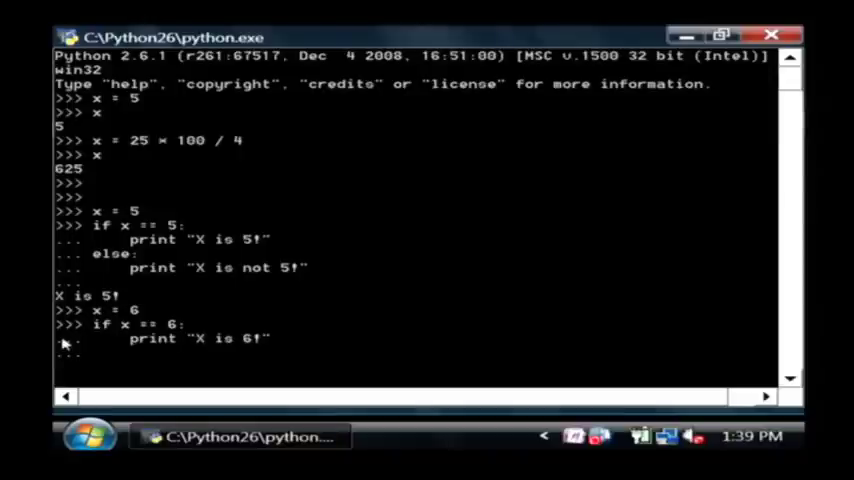
text(else:)
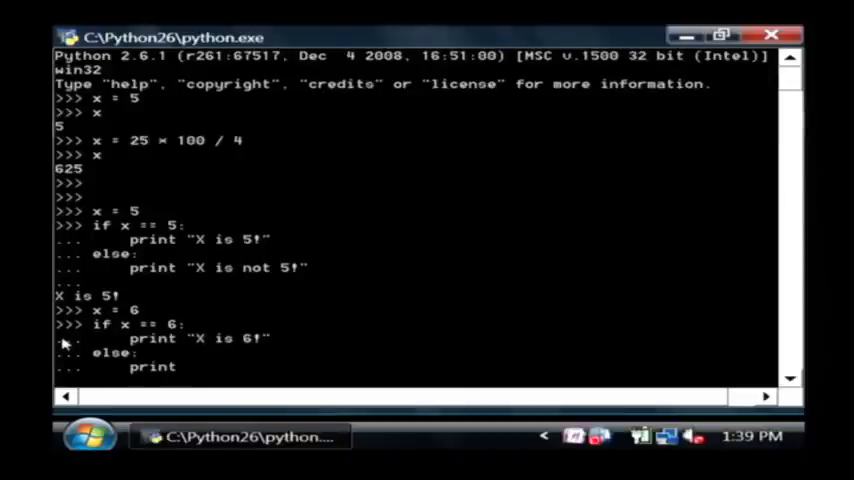
text("X is not 6!")
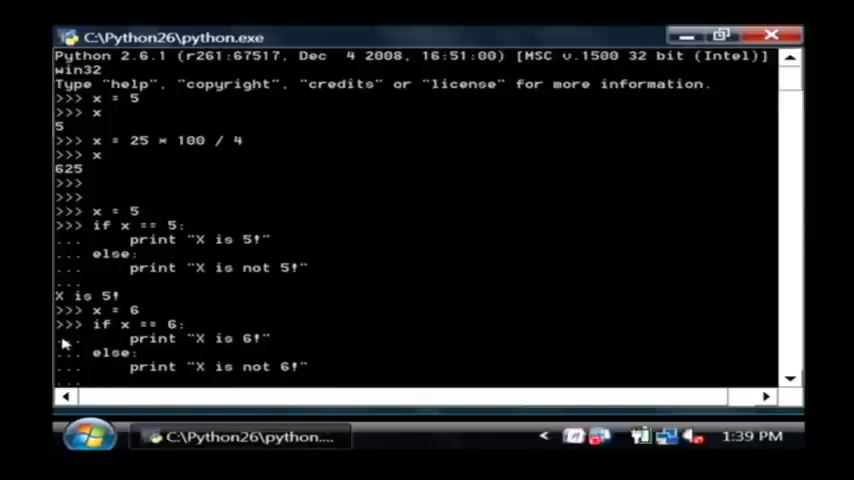
key(enter)
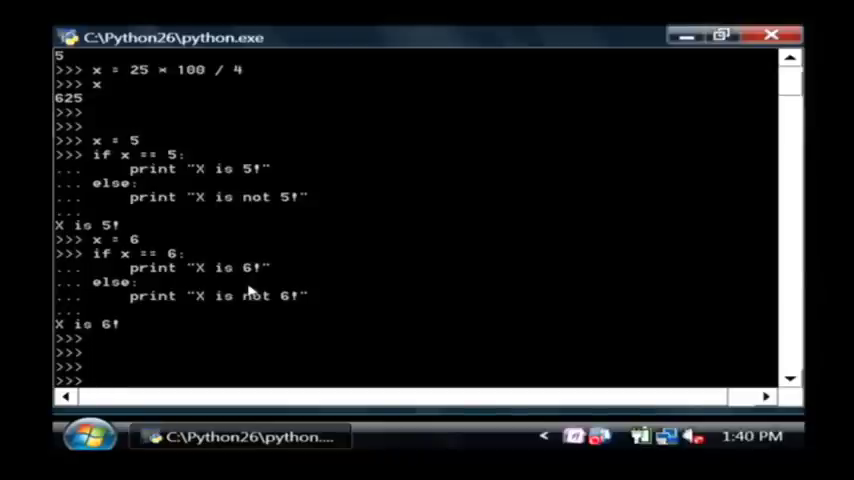
Run for value in range(0, 20): print value, listing 0 through 19.
text(for)
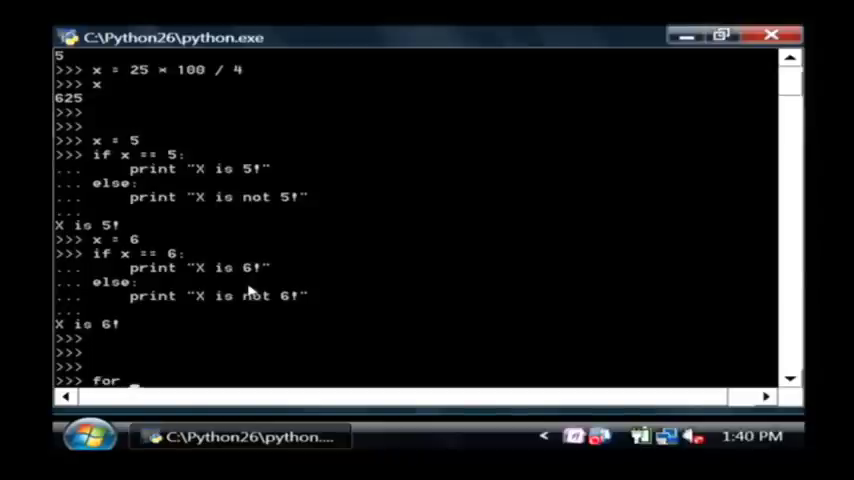
text(value in range()
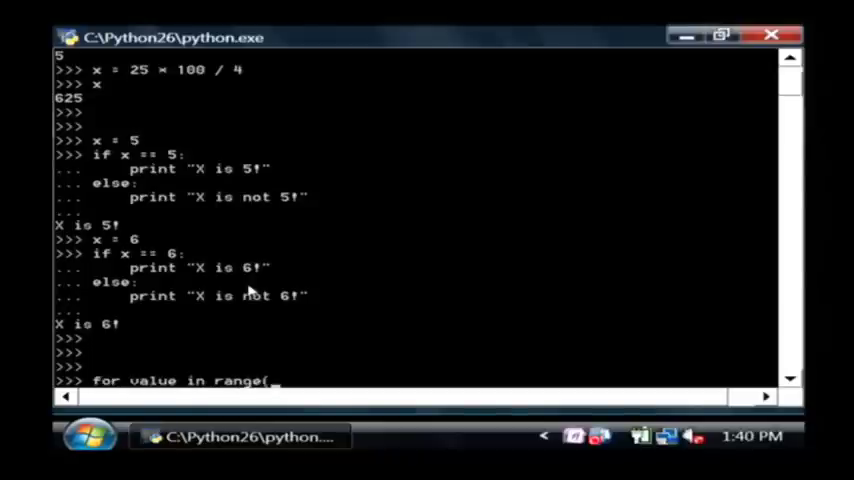
text(0, 20))
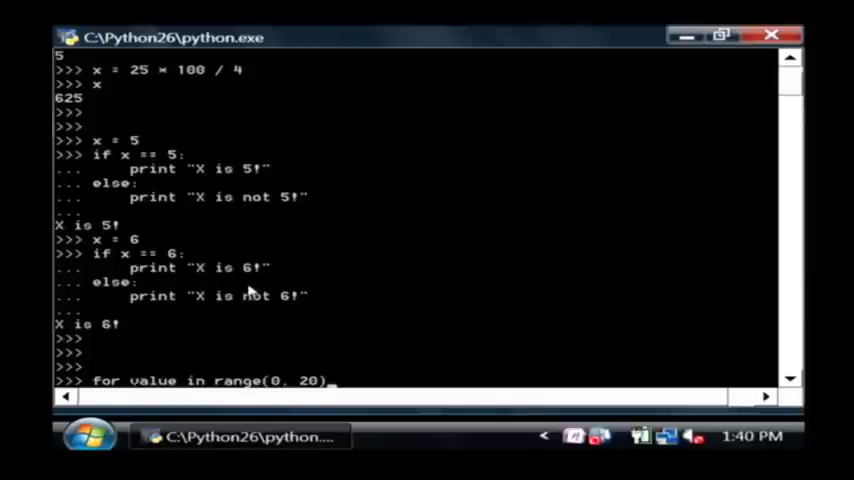
mouse_move(332, 356)
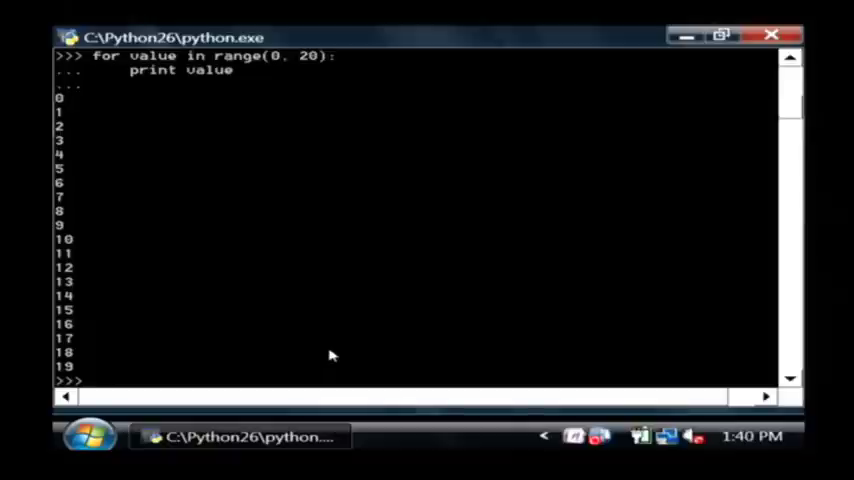
mouse_move(96, 264)
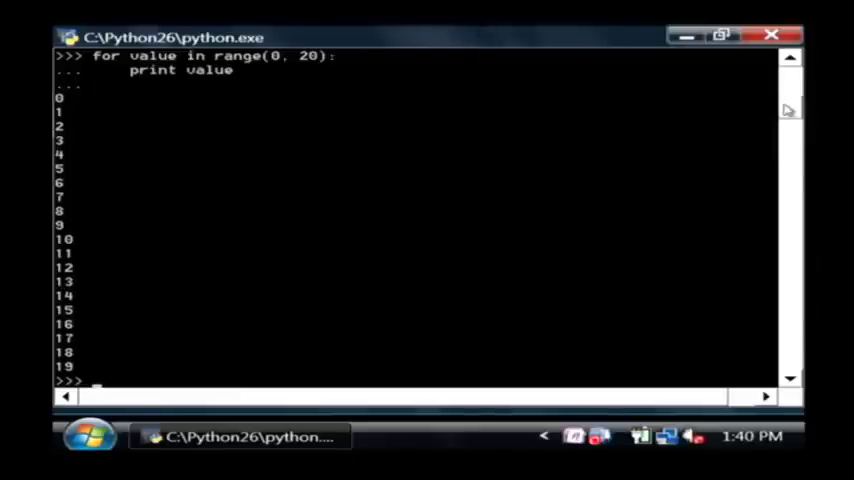
scroll(down, 3)
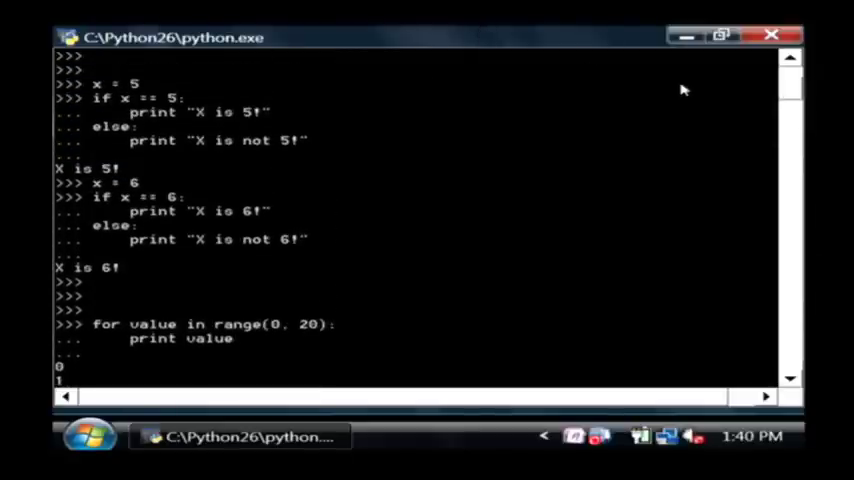